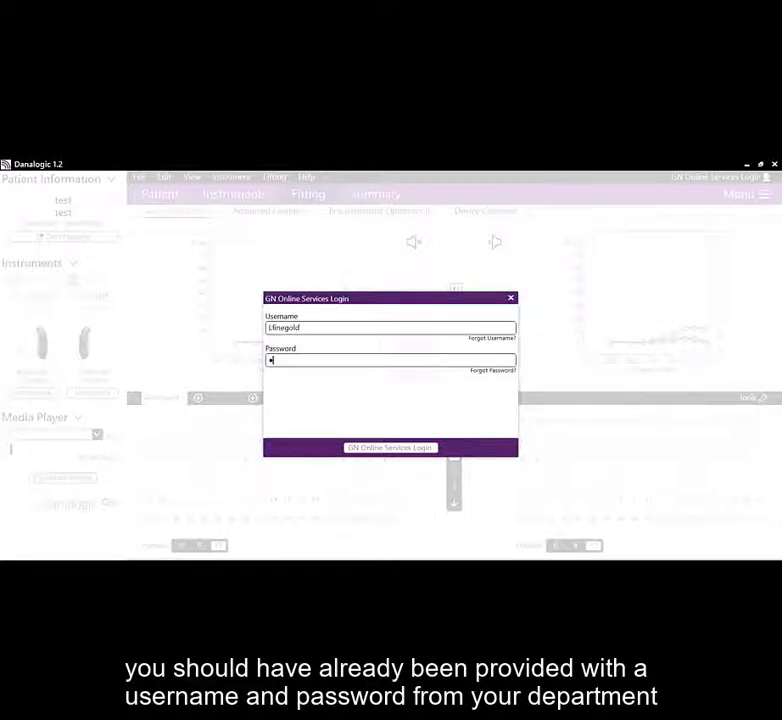
- Sign in to GN Online Services with the username and password
text(password)
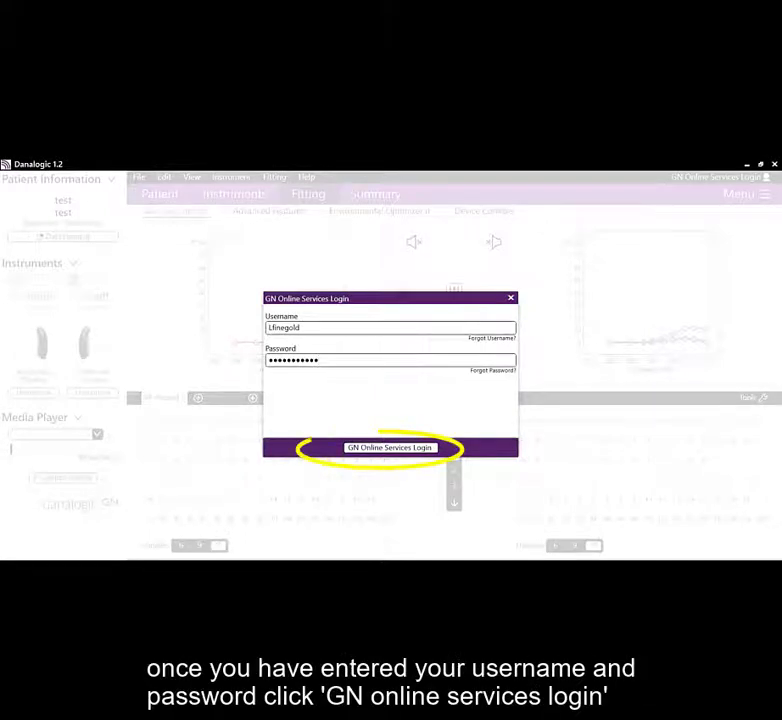
click(390, 447)
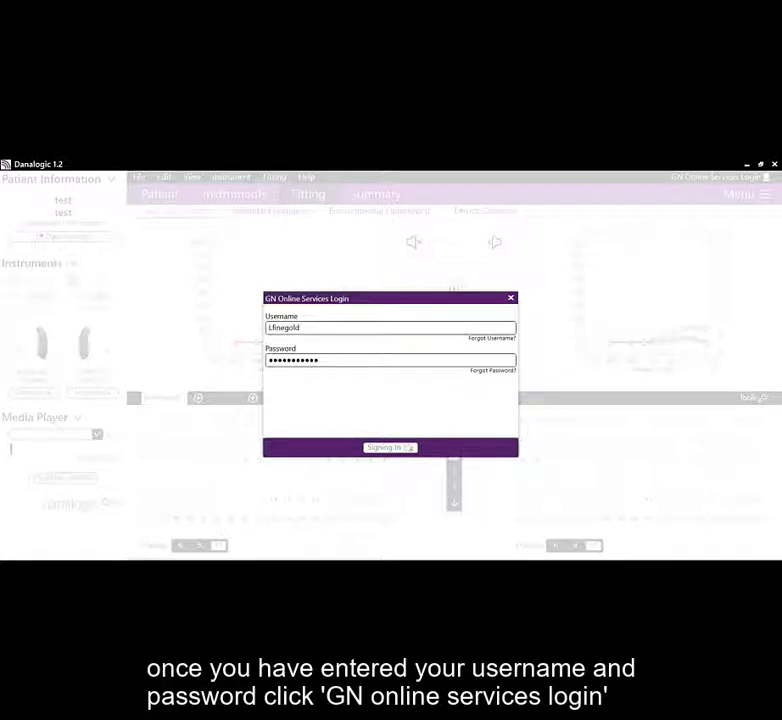
click(390, 447)
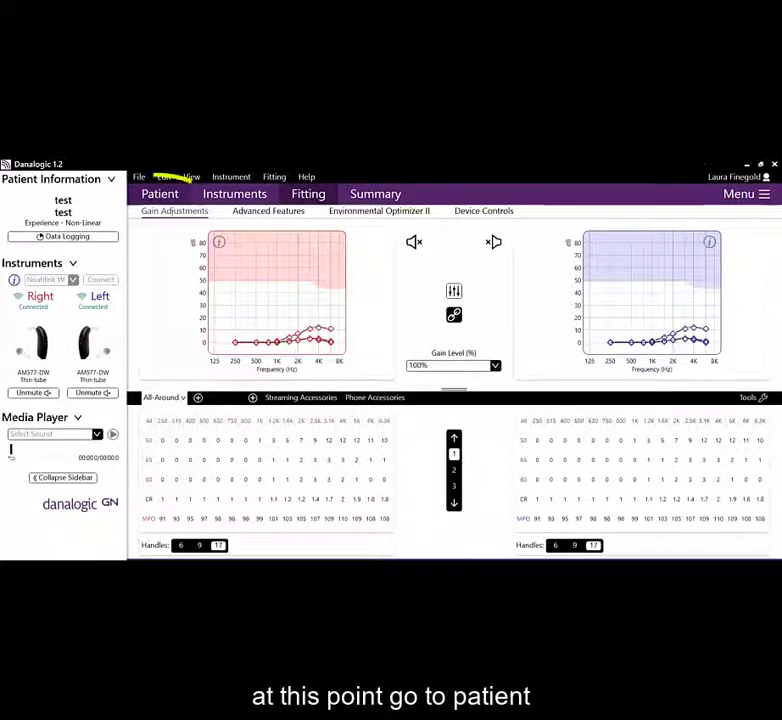
- On the Patient Assist page, switch remote hearing aid update on
click(159, 193)
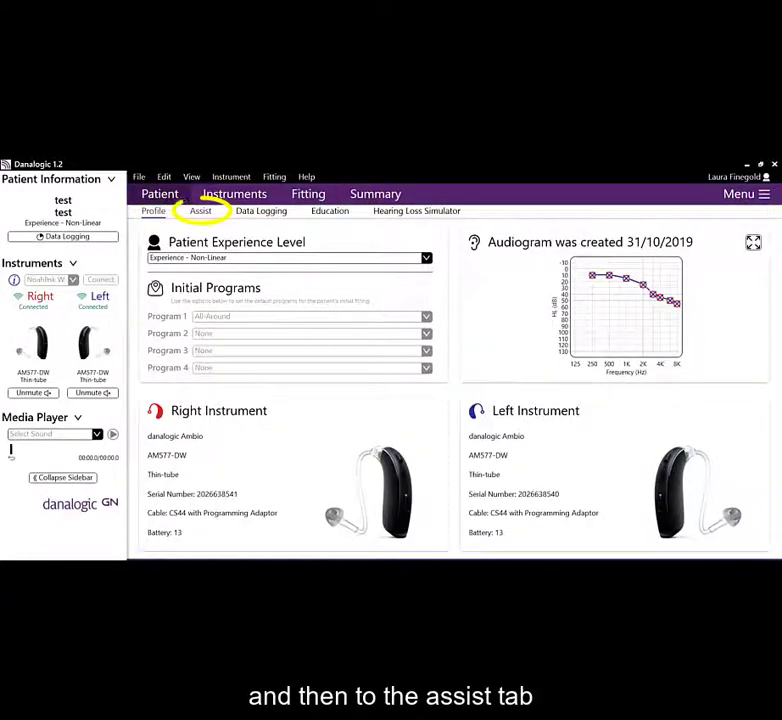
click(200, 211)
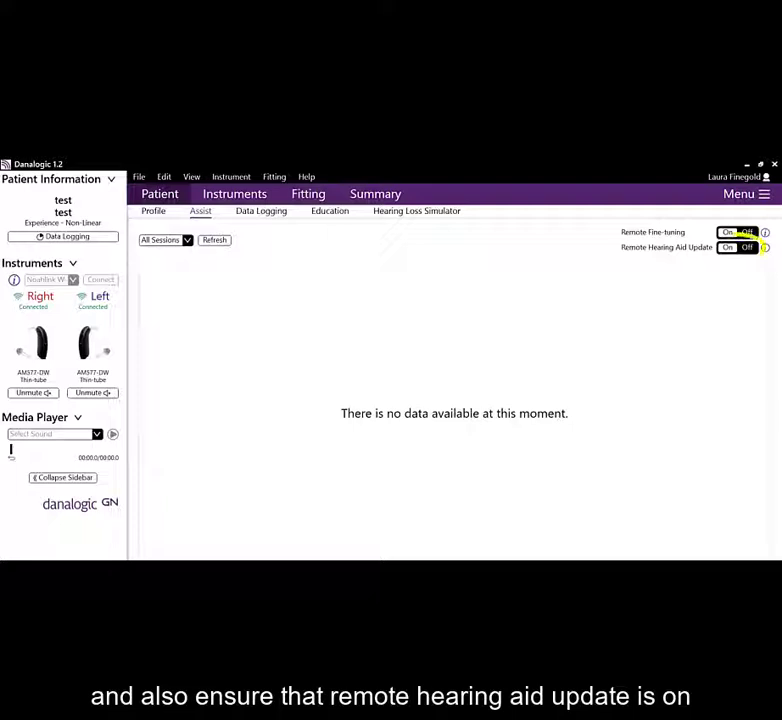
click(728, 247)
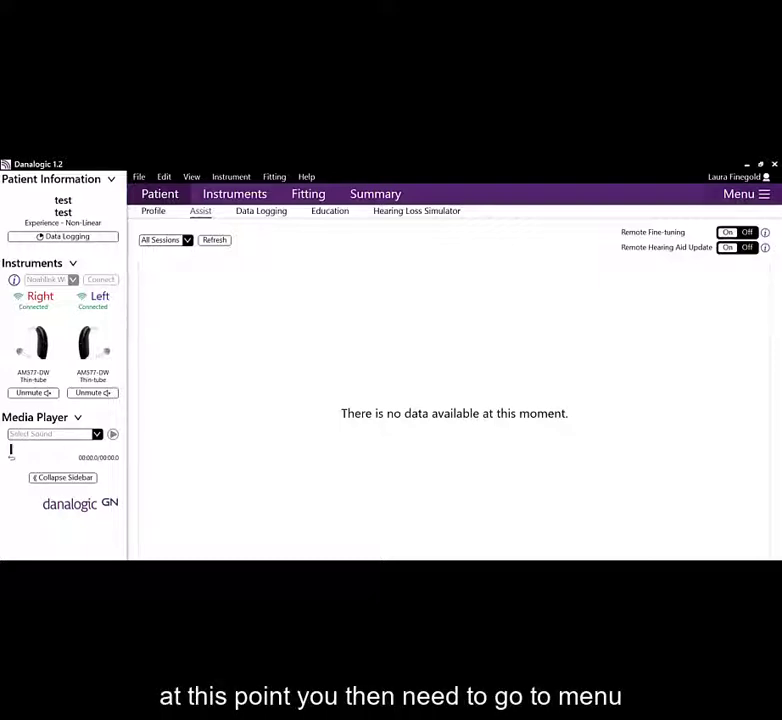
- Open Patient Consent from the Menu and scroll through the remote fine-tuning consent document
click(739, 193)
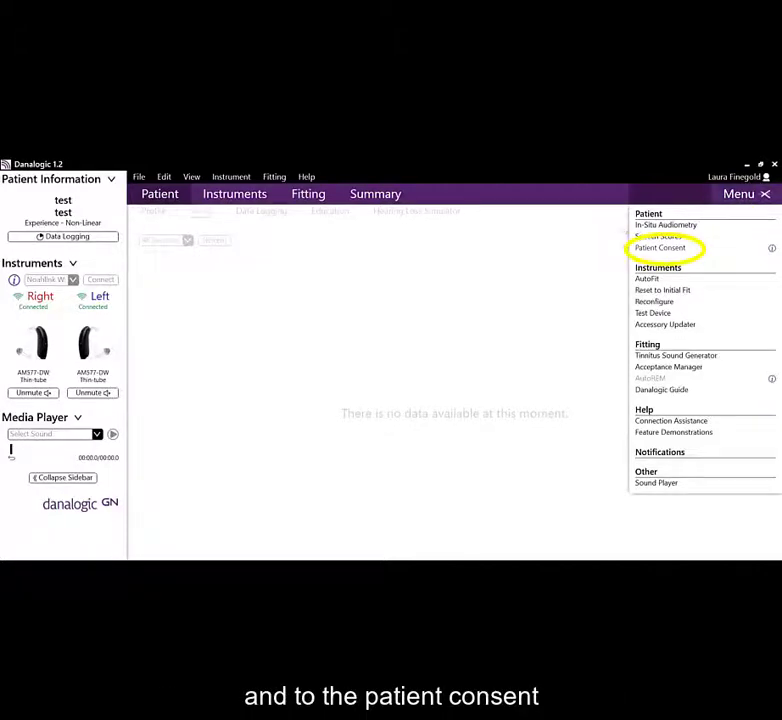
click(660, 247)
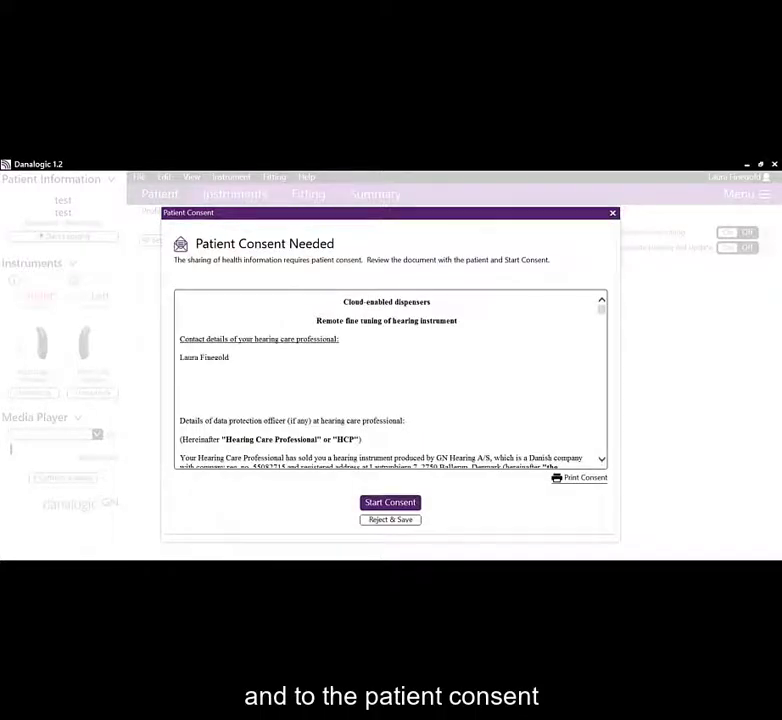
scroll(down, 3)
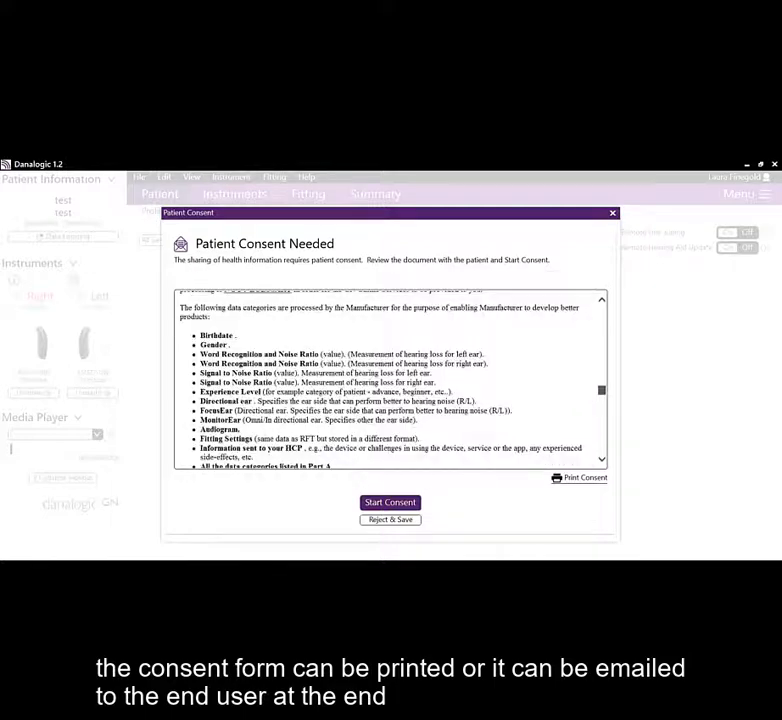
scroll(down, 3)
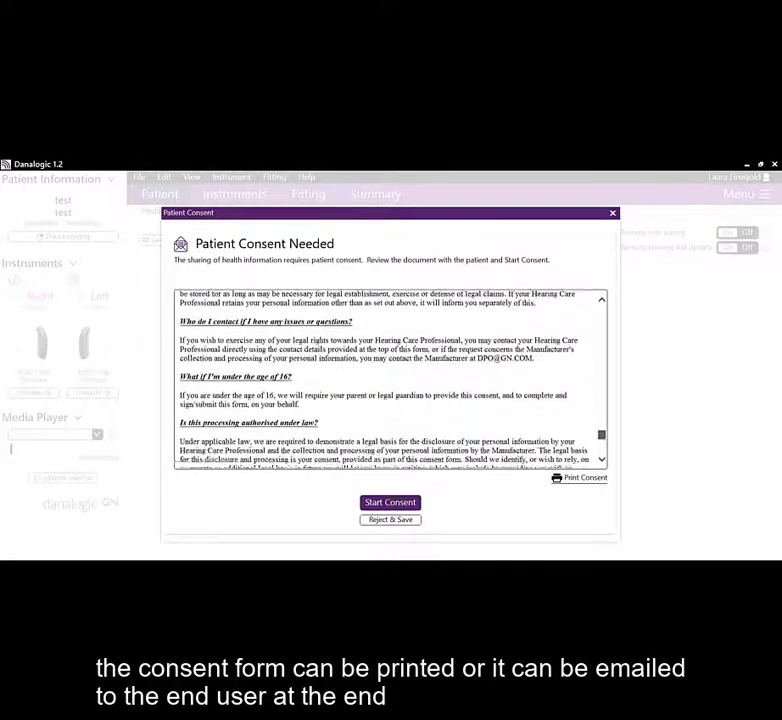
scroll(down, 3)
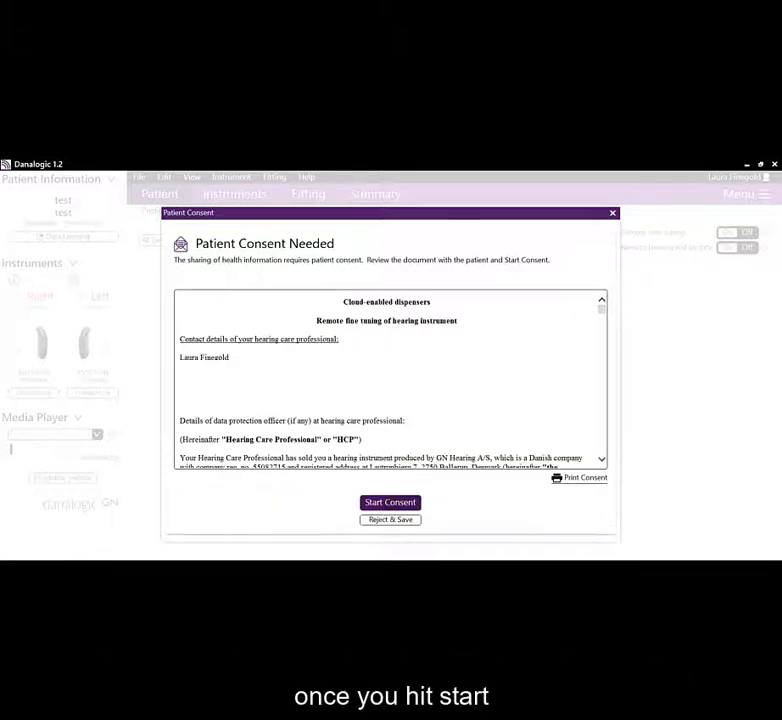
- Start consent, agree to the Part B analytics consent, continue, and return to Fitting
click(390, 502)
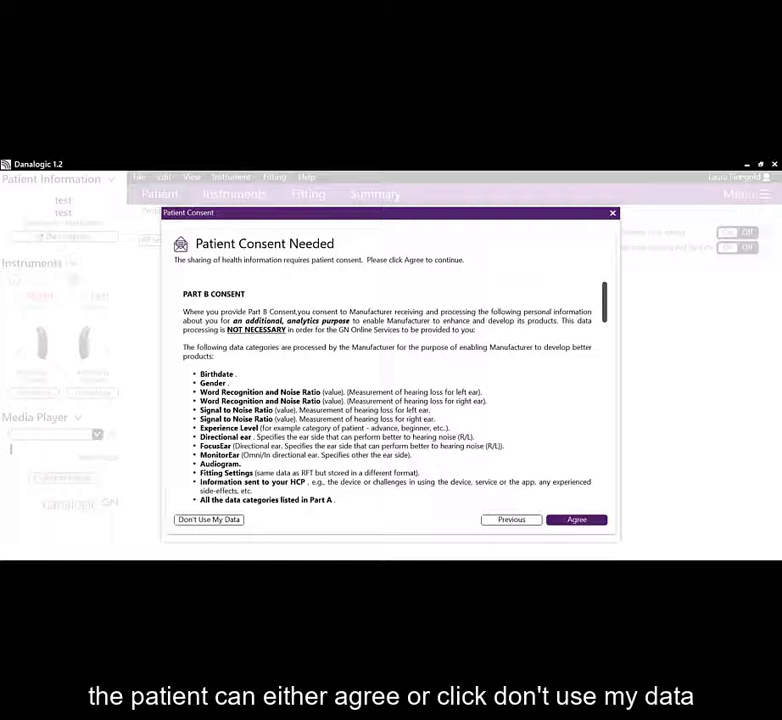
click(576, 519)
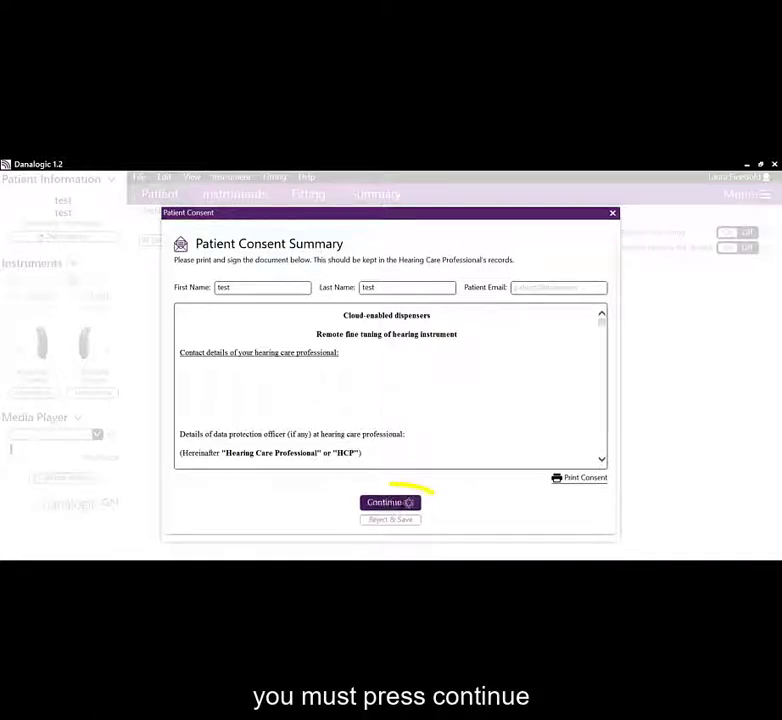
click(390, 502)
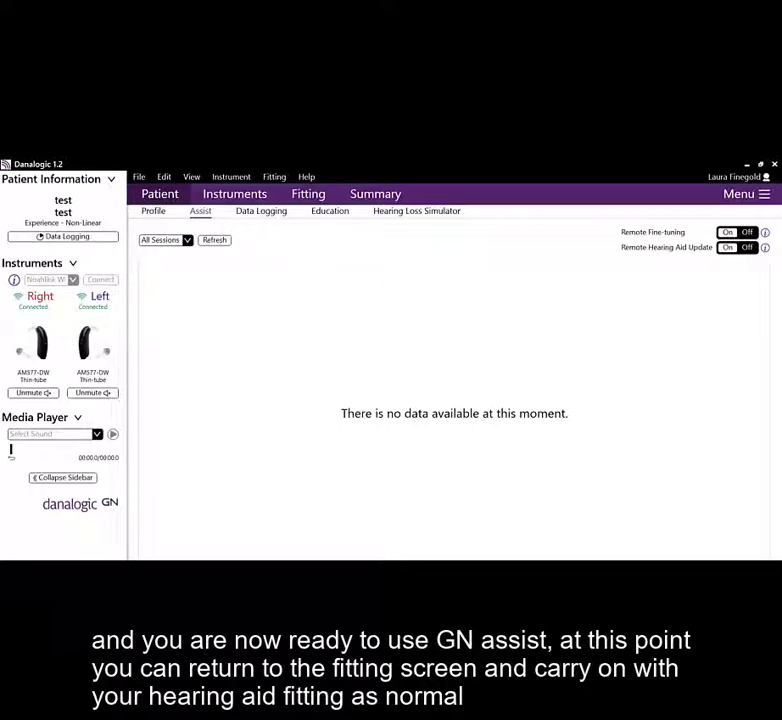
click(308, 193)
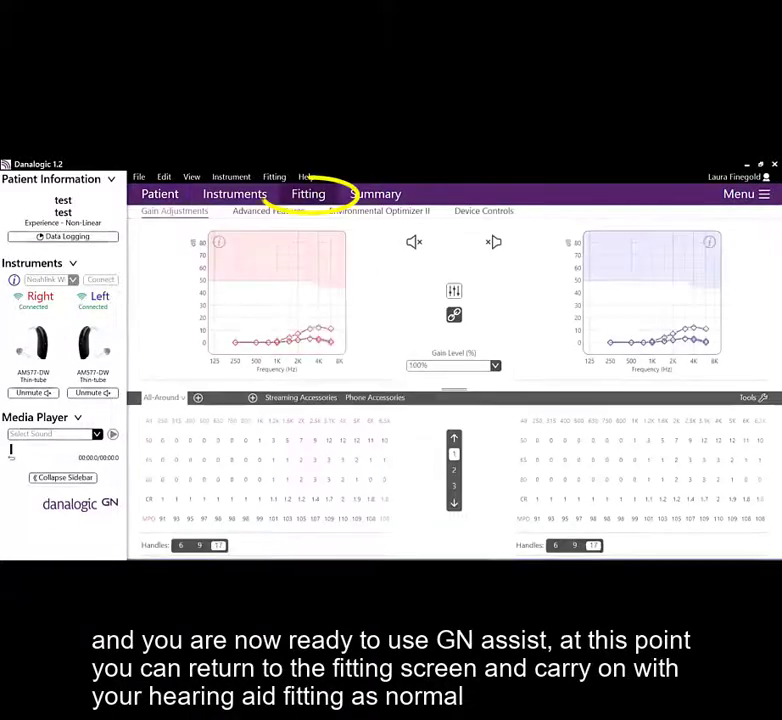